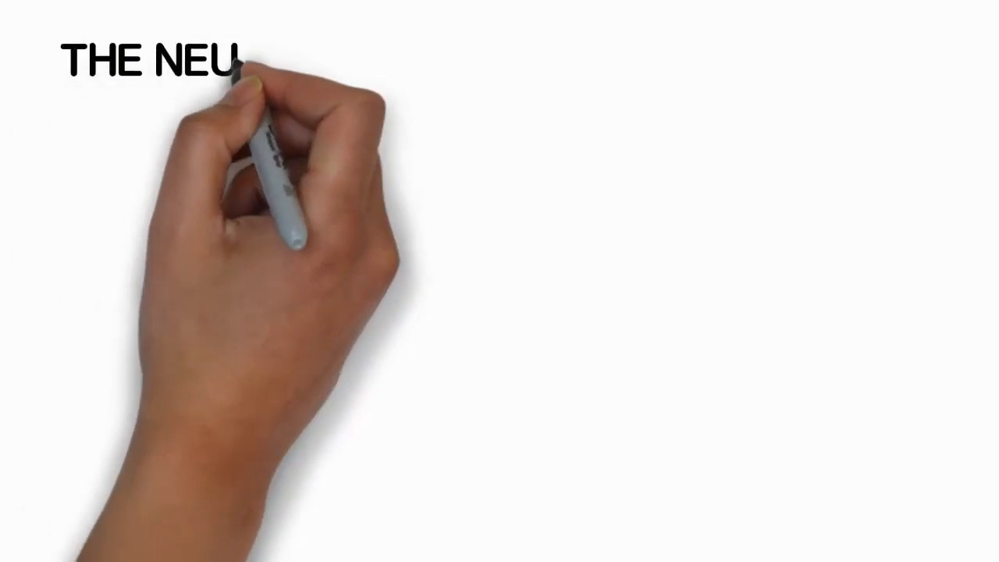
mouse_move(437, 71)
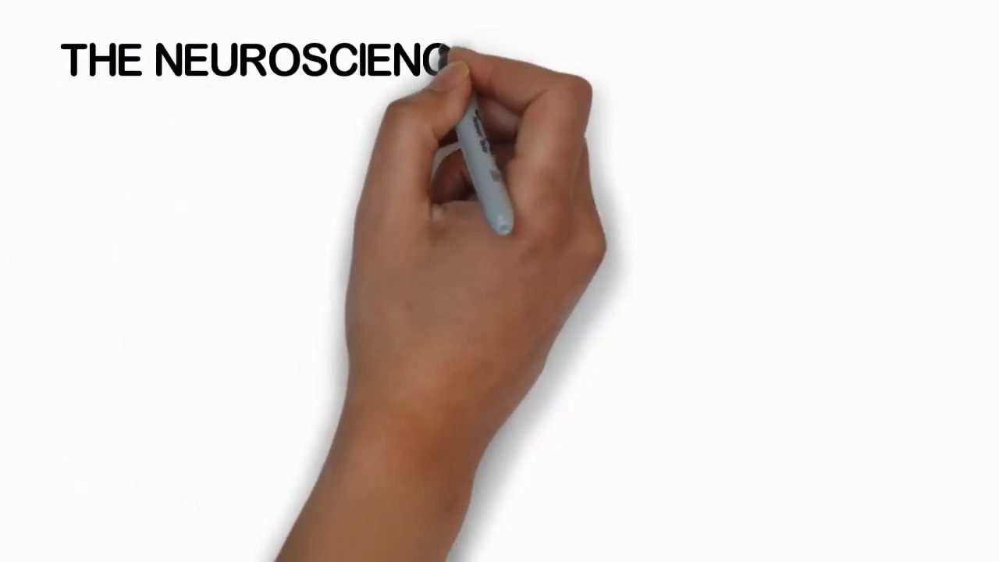